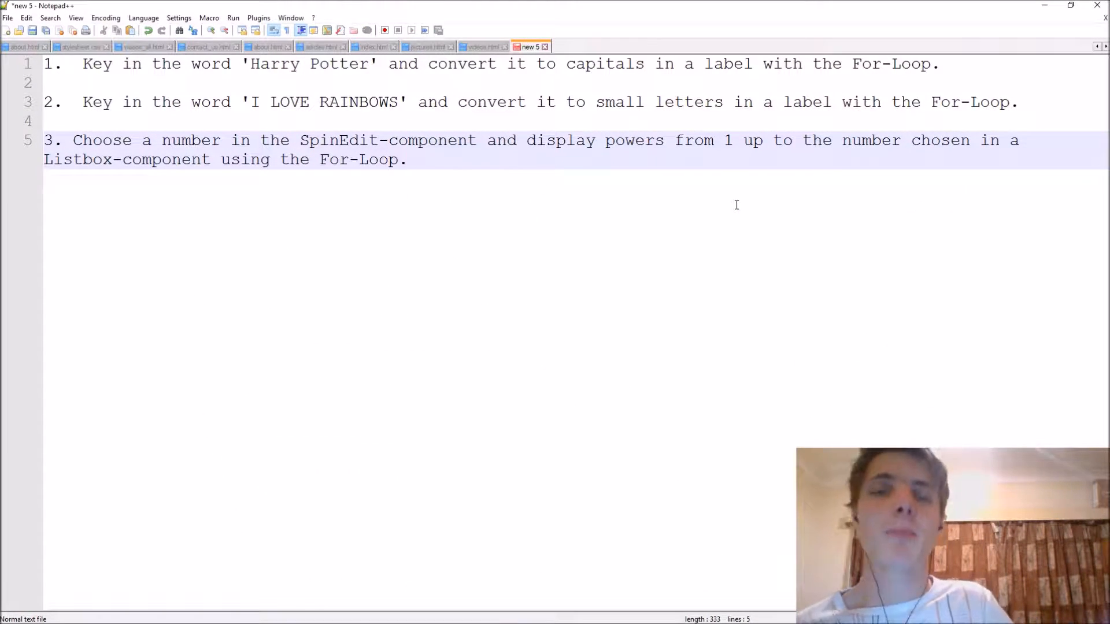
pyautogui.moveTo(540, 180)
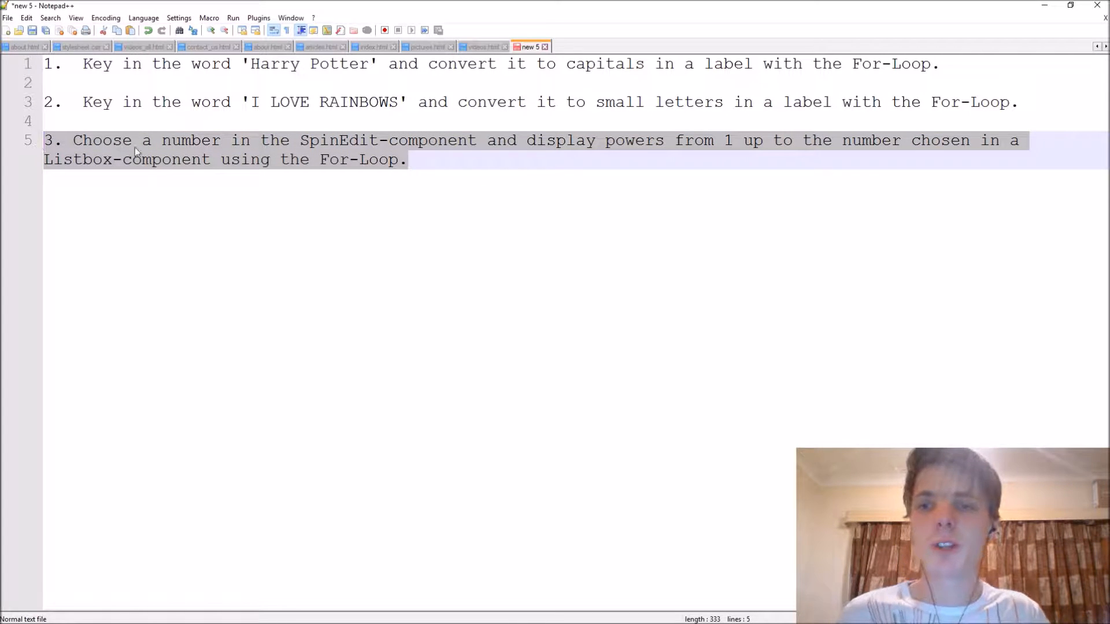
# - Review exercise 3 in Notepad++, then search Windows for 'paint'
pyautogui.click(1020, 102)
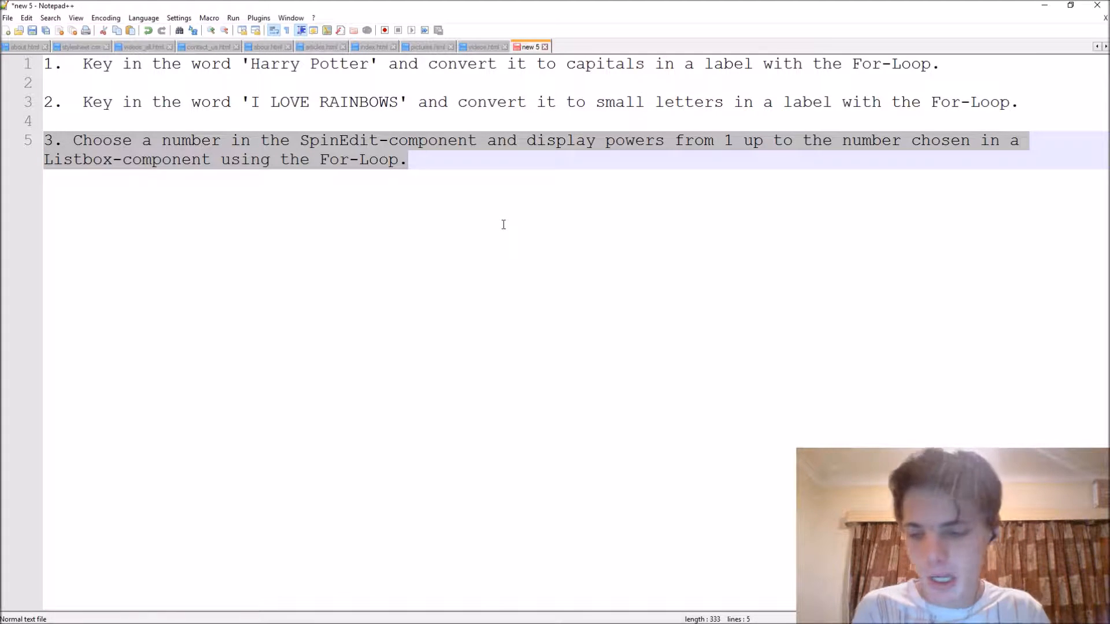
pyautogui.write('paint')
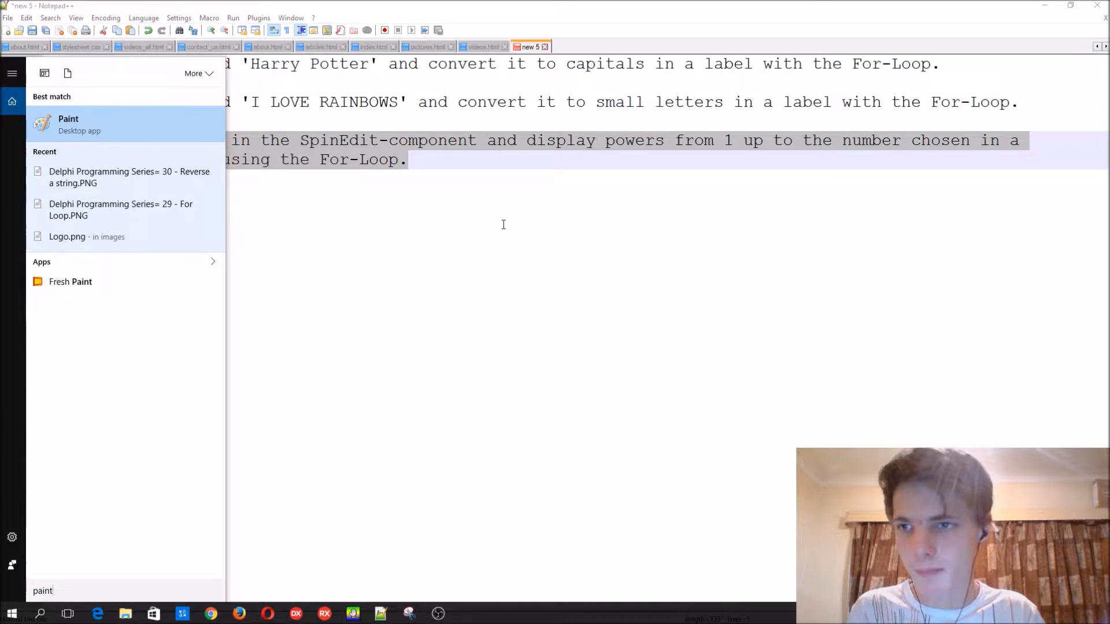
# - Launch Paint and sketch 1², 2², 3² and a 4 on the canvas
pyautogui.click(69, 124)
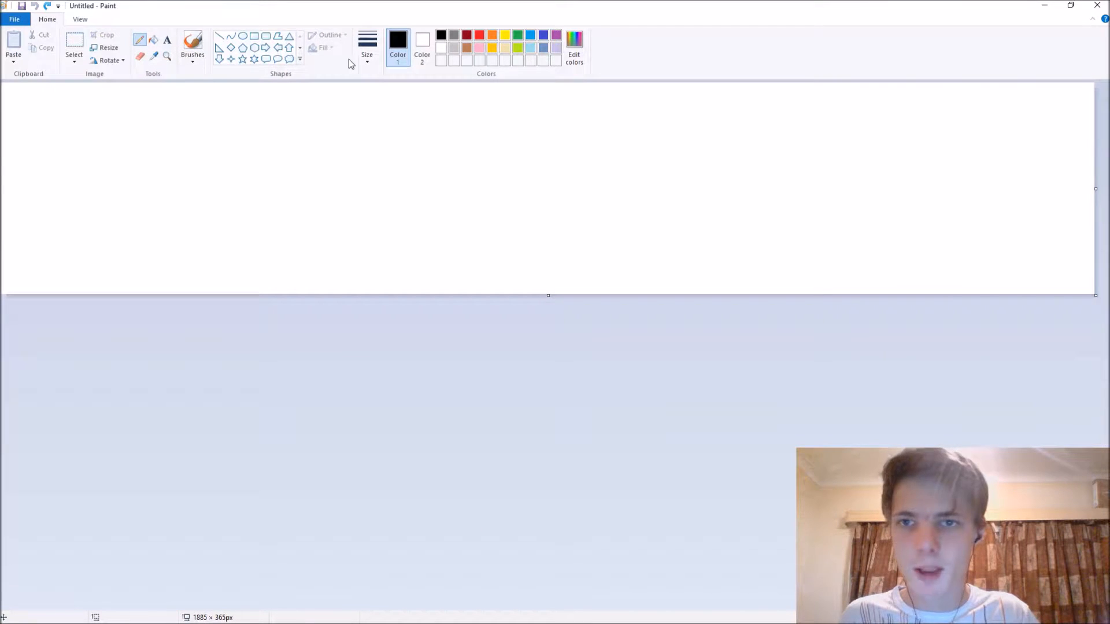
pyautogui.moveTo(56, 152); pyautogui.dragTo(53, 240)
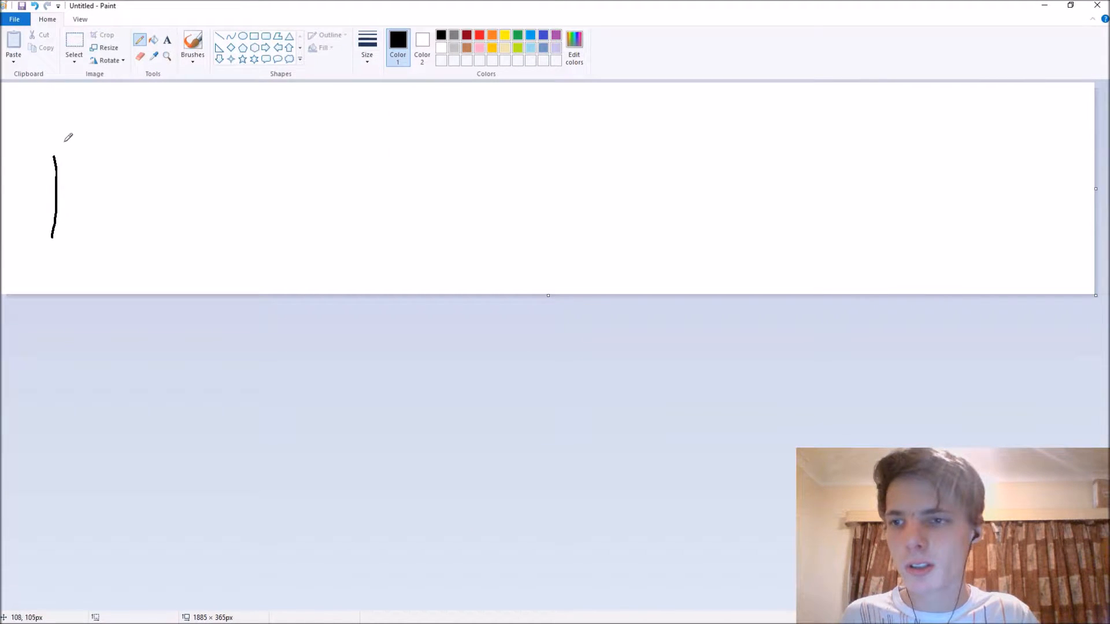
pyautogui.moveTo(67, 127); pyautogui.dragTo(116, 149)
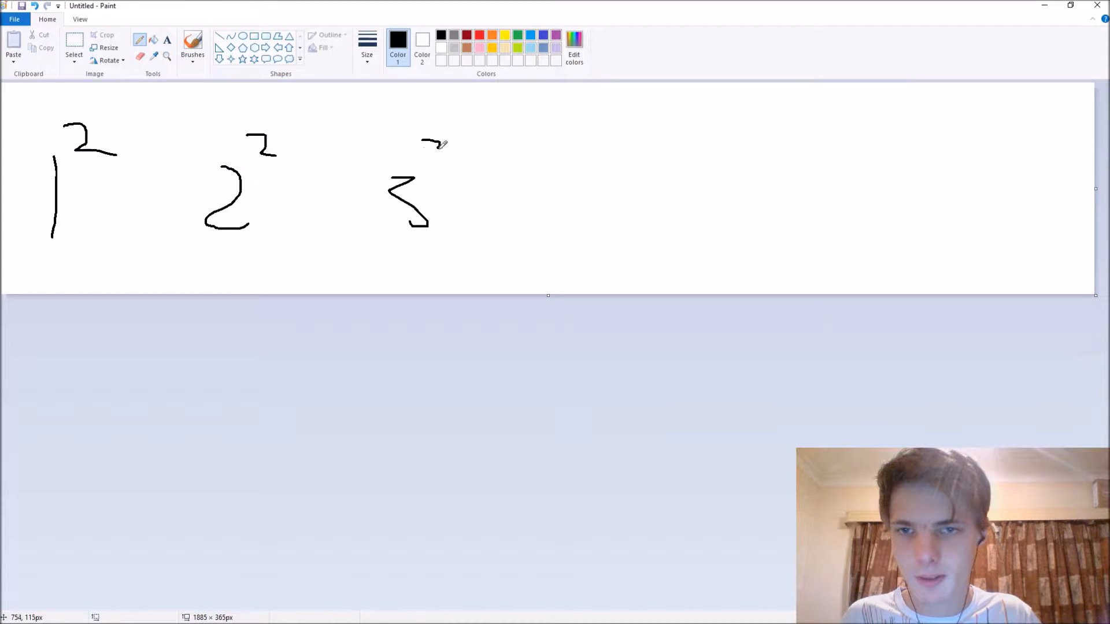
pyautogui.moveTo(535, 170); pyautogui.dragTo(623, 226)
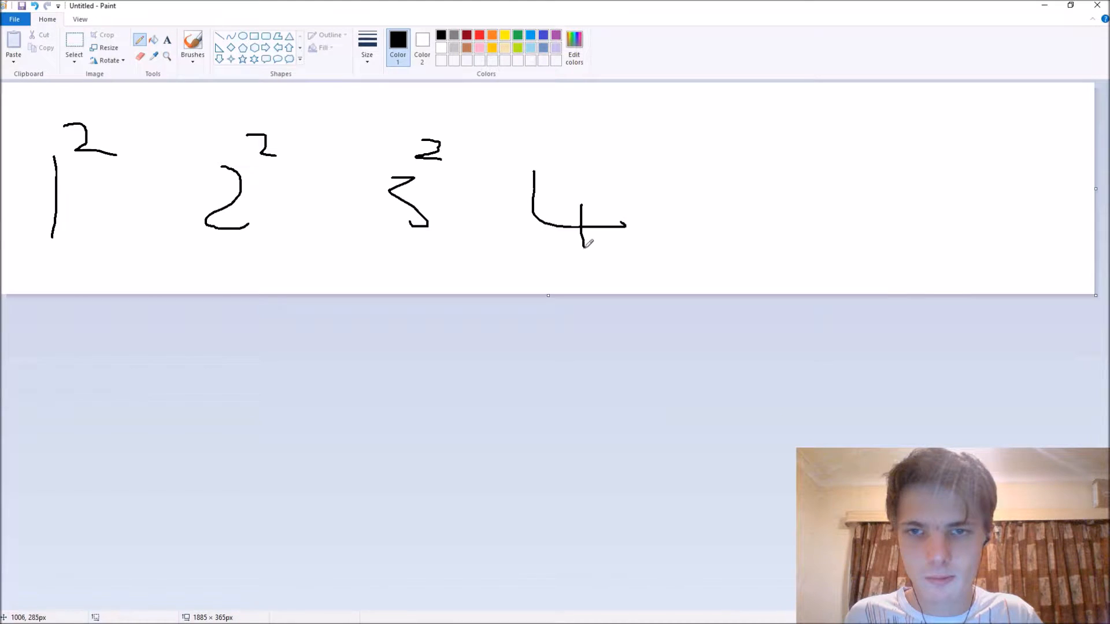
pyautogui.moveTo(775, 160); pyautogui.dragTo(785, 227)
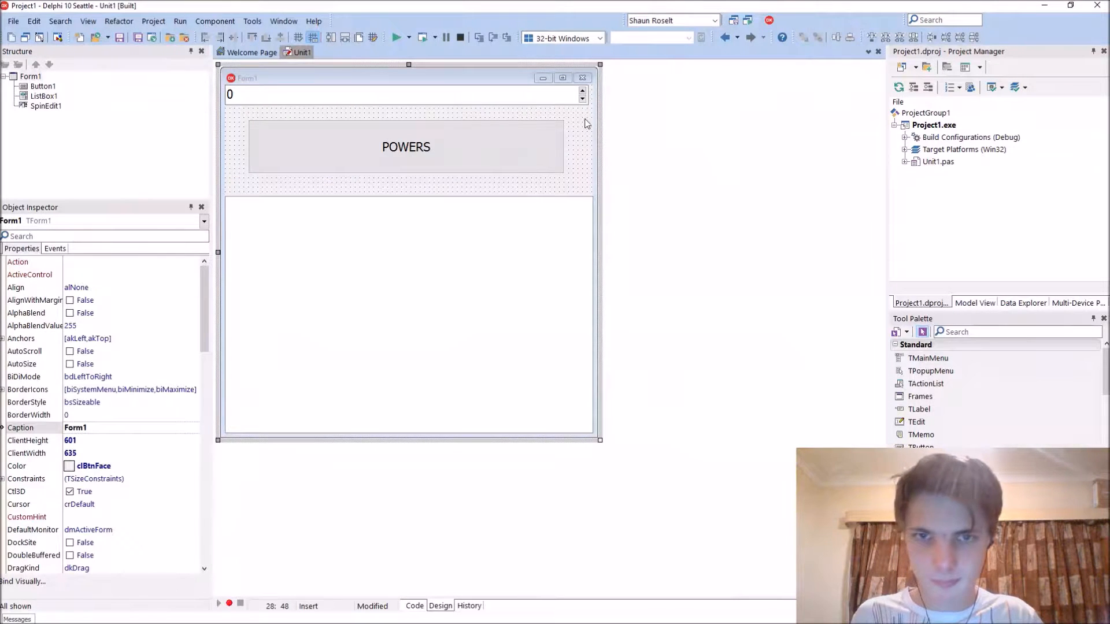
# - In the POWERS click handler, declare iFor1: Integer and dAnswer: Double, and begin a for loop
pyautogui.doubleClick(406, 147)
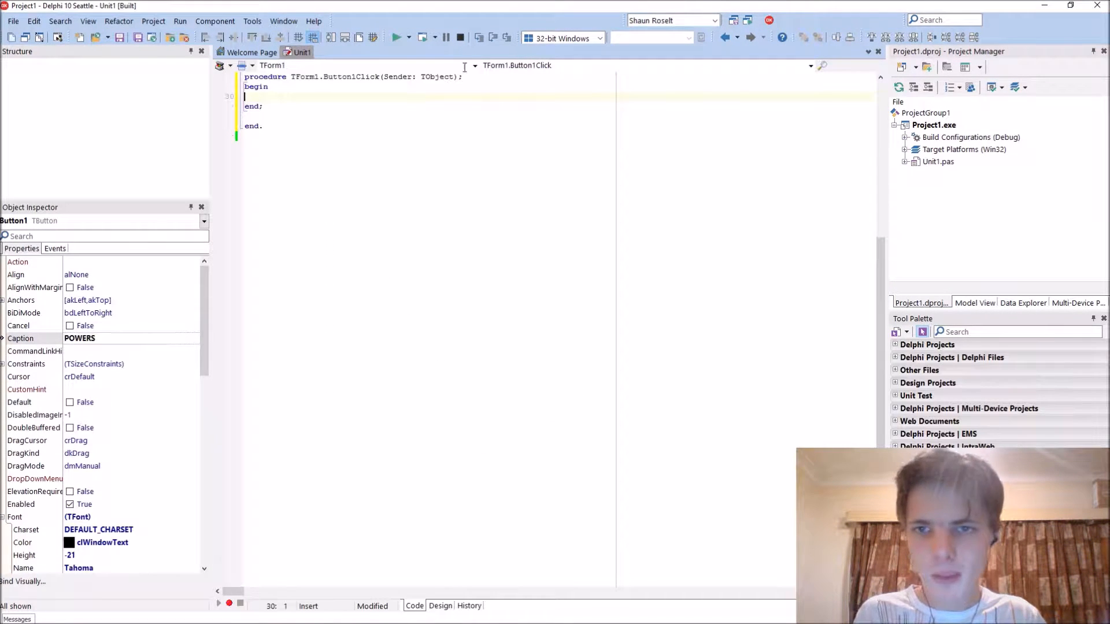
pyautogui.write('var')
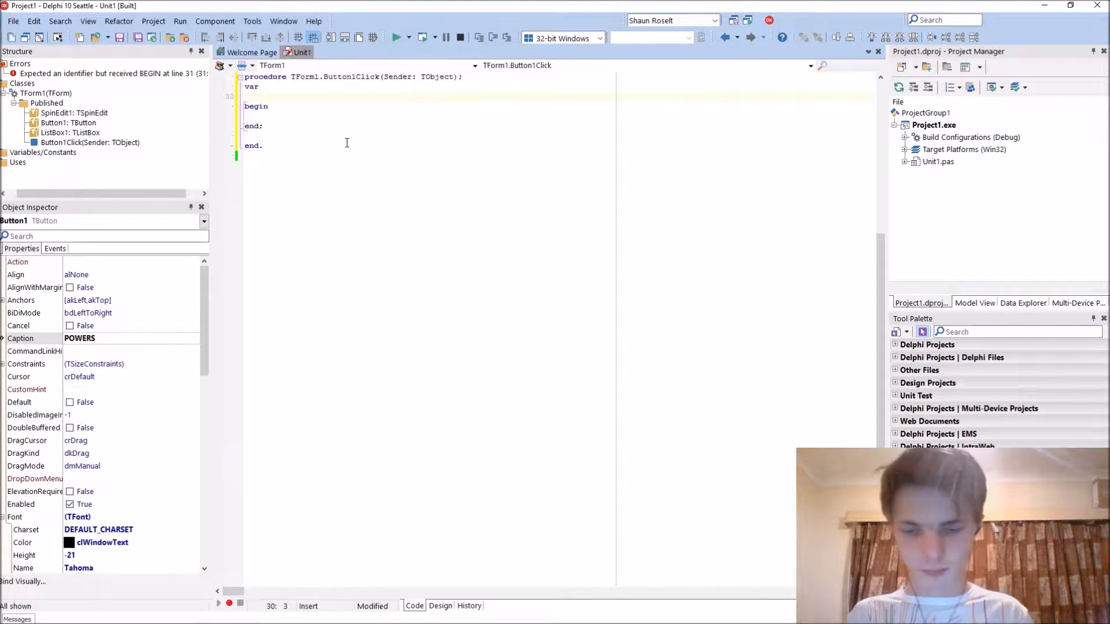
pyautogui.write('iFor1')
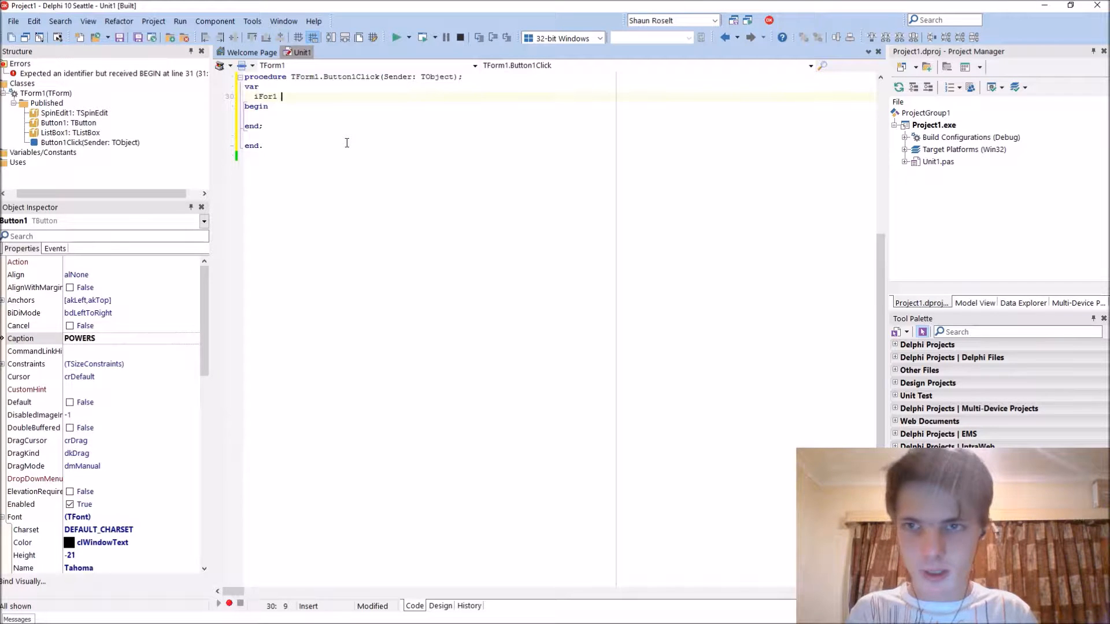
pyautogui.write(': Integr')
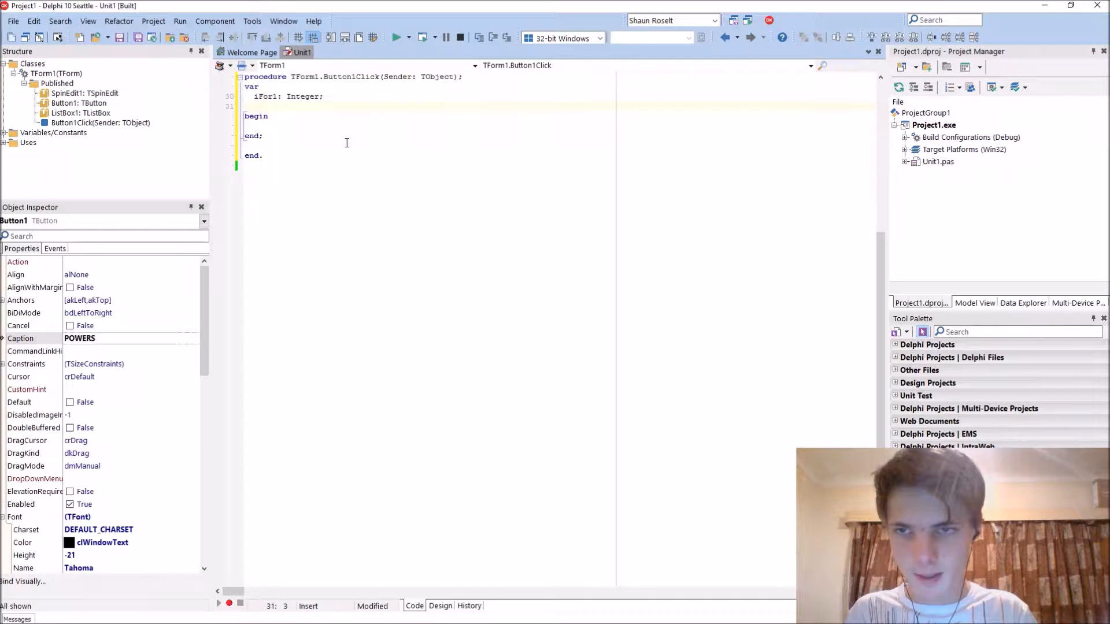
pyautogui.write('d')
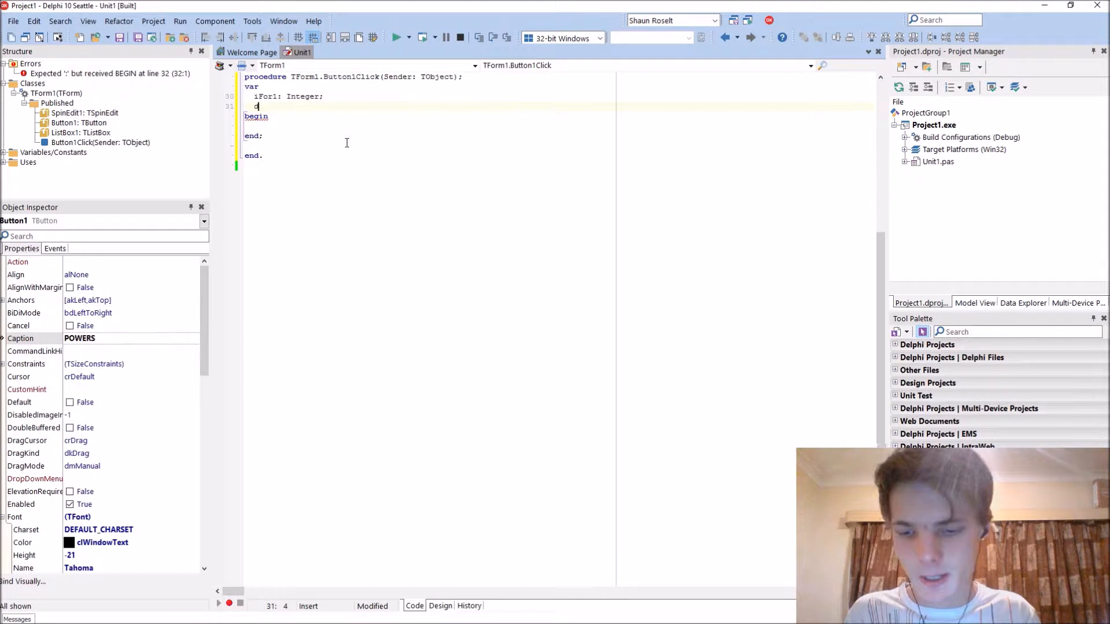
pyautogui.write('Answer: Double;')
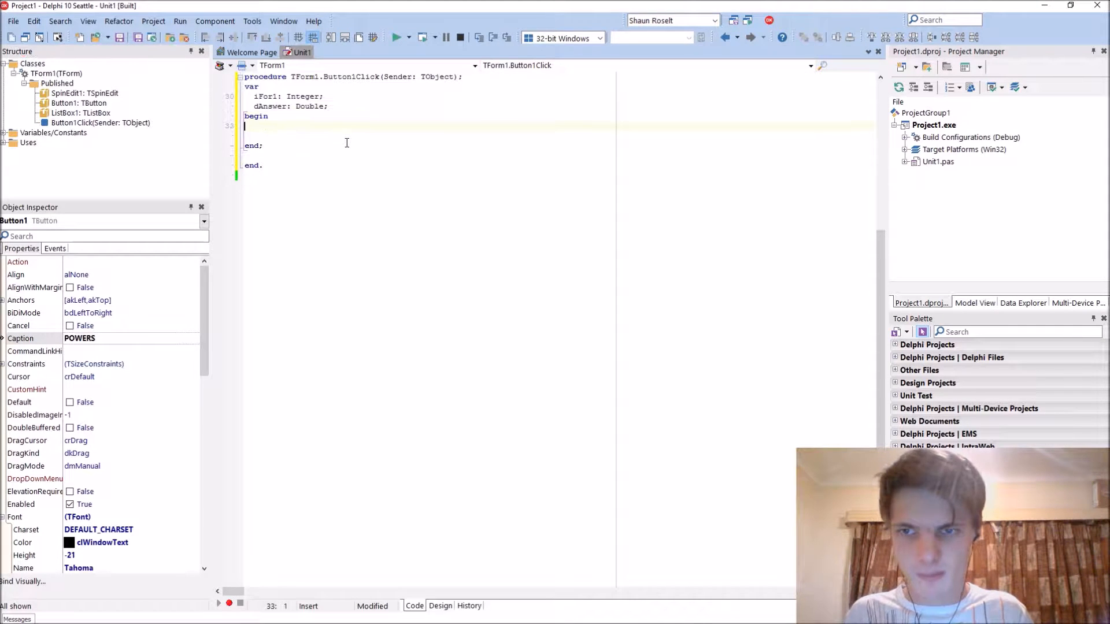
pyautogui.write('for i := Low to High do')
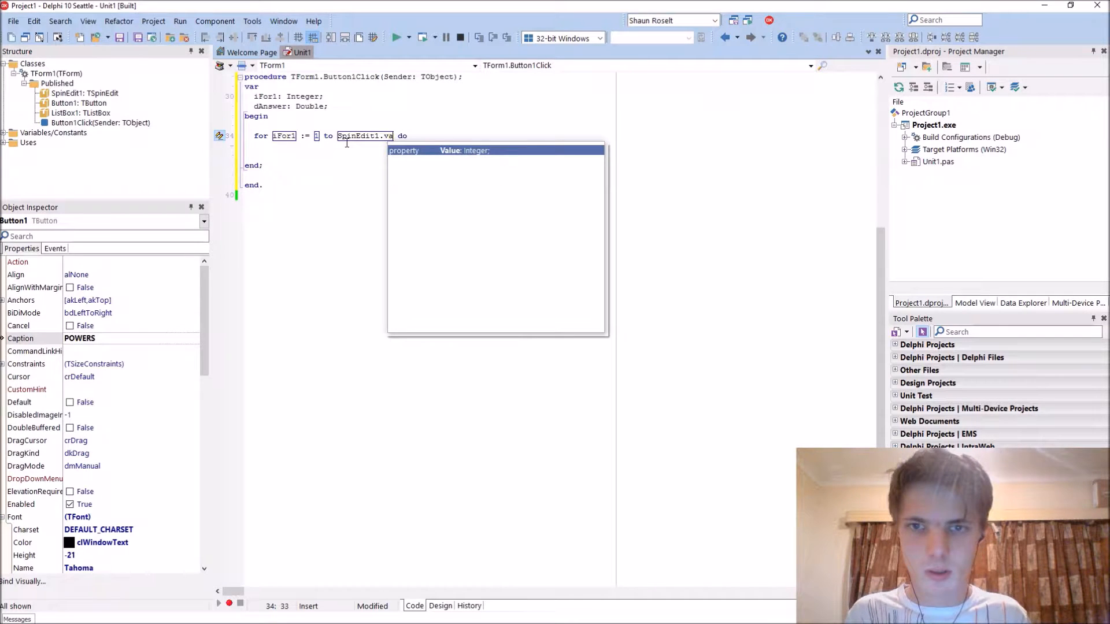
# - Loop to SpinEdit1.Value, setting dAnswer := IntPower(iFor1,2) each pass
pyautogui.write('Value')
pyautogui.write('begin')
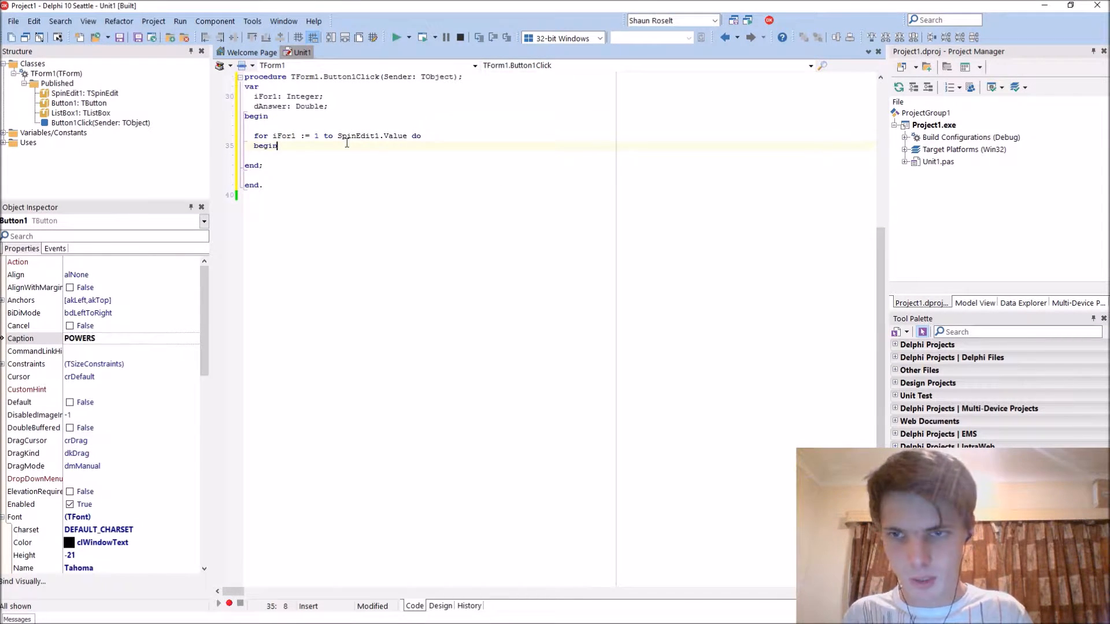
pyautogui.write('e')
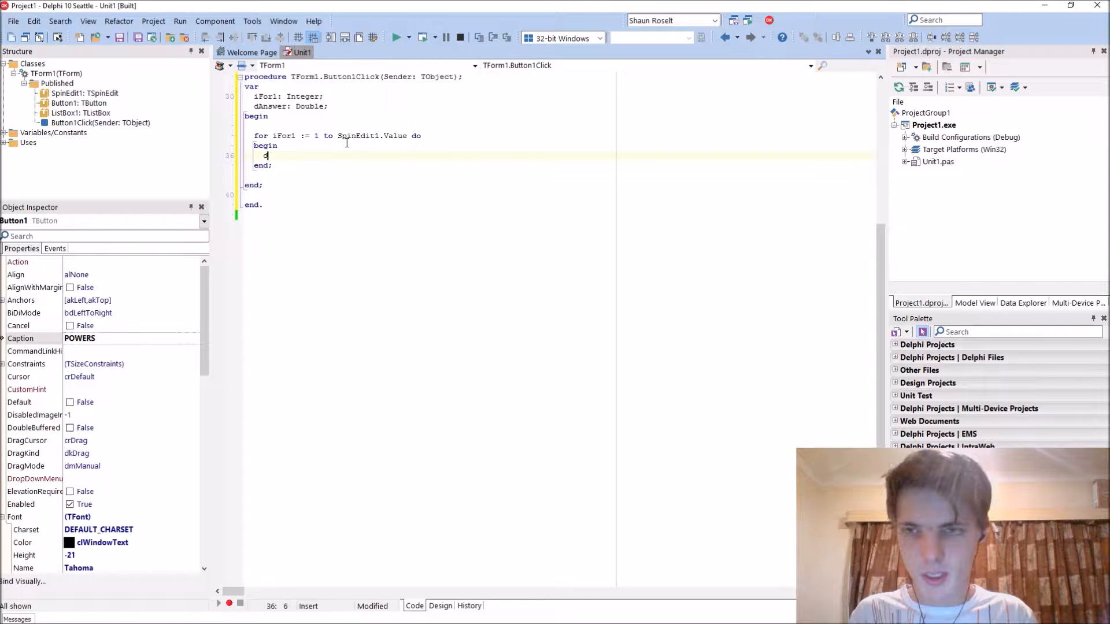
pyautogui.write('dAnswer :=')
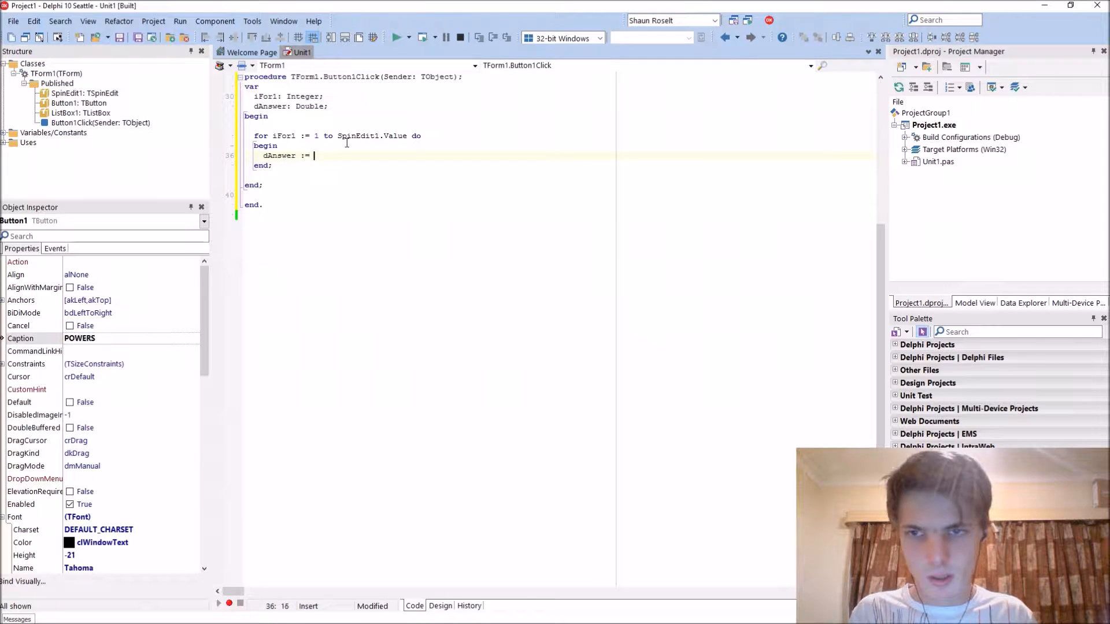
pyautogui.write('IntPower')
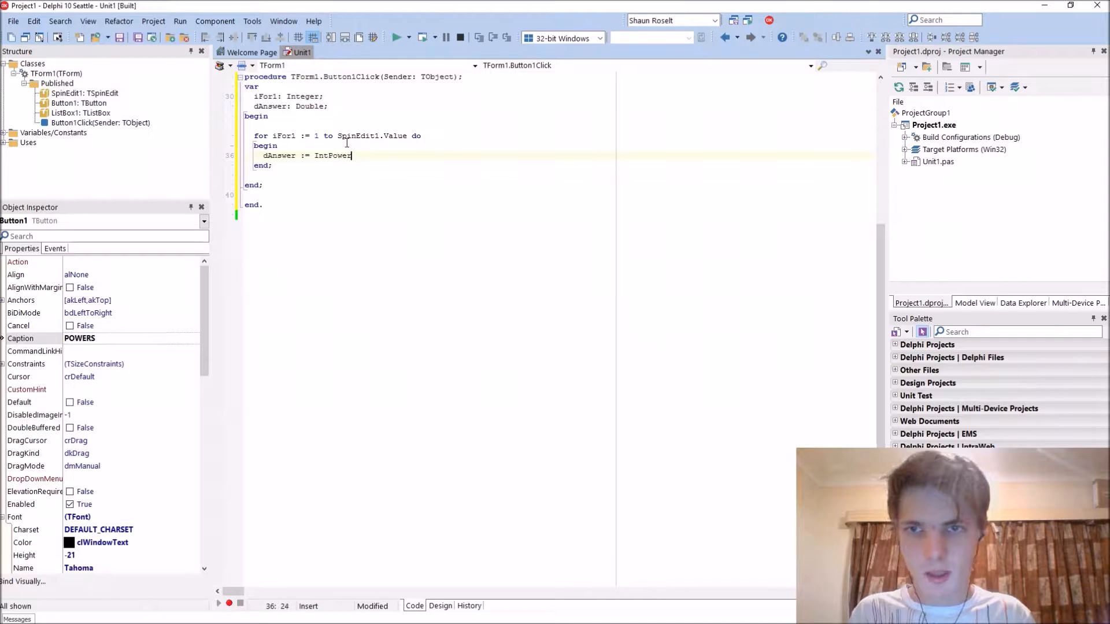
pyautogui.write('(')
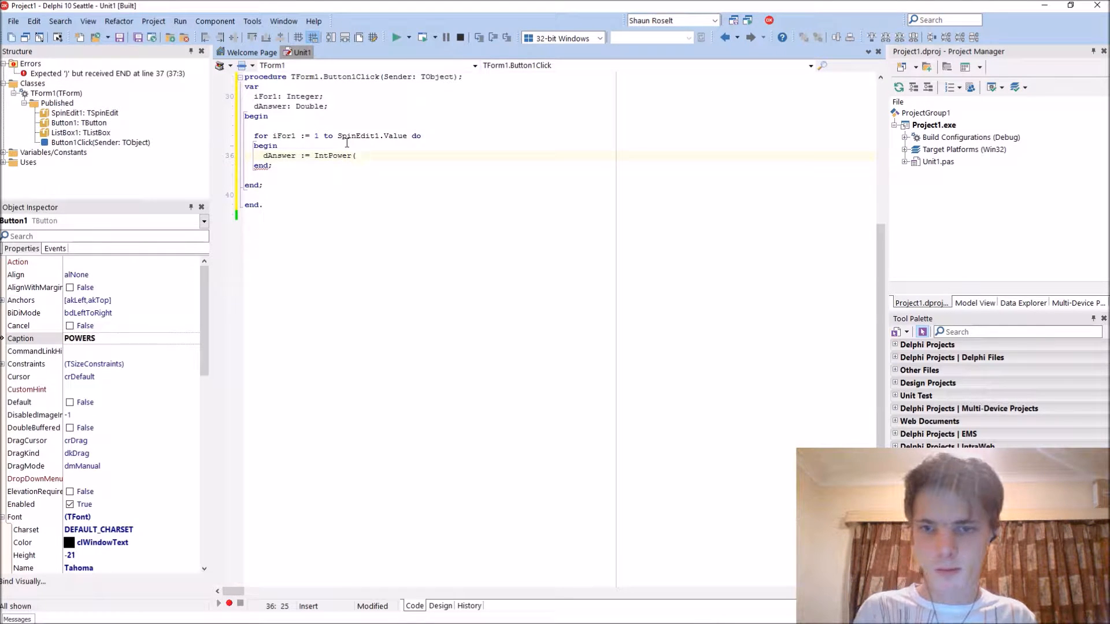
pyautogui.write('iFo')
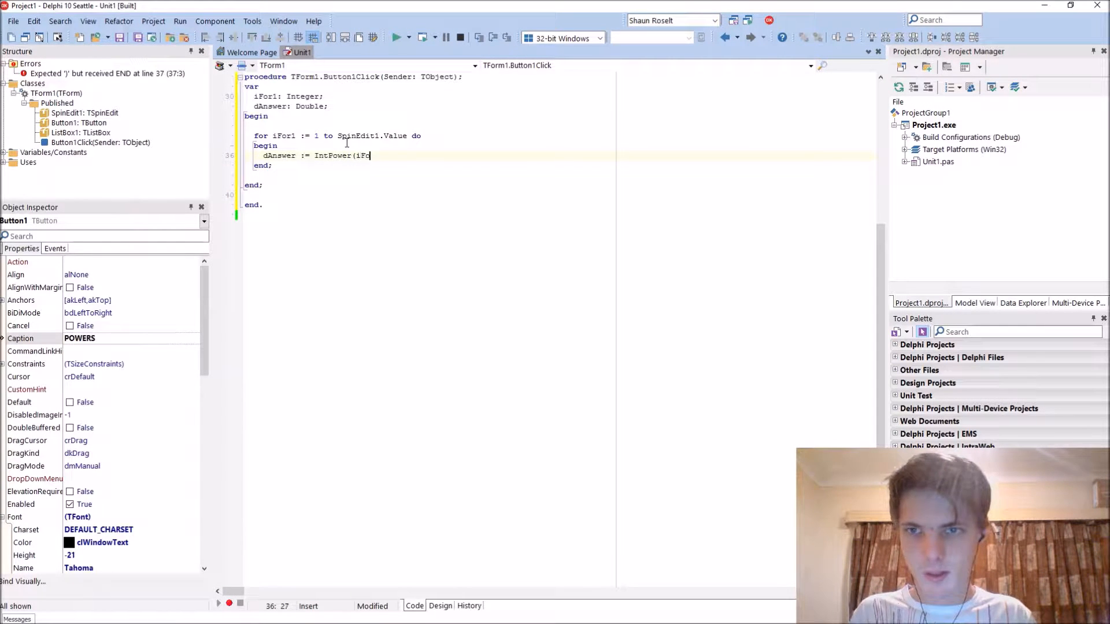
pyautogui.write('r1,2);')
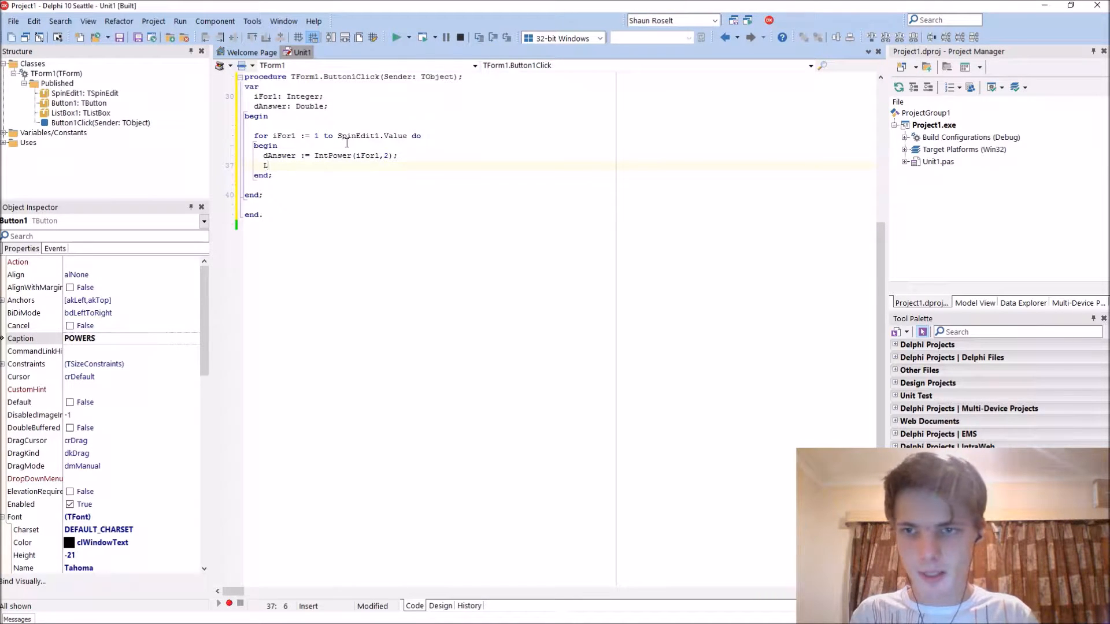
# - Add ListBox1.Items.Add(FloatToStr(dAnswer)) to the loop and run the program
pyautogui.write('ListBo')
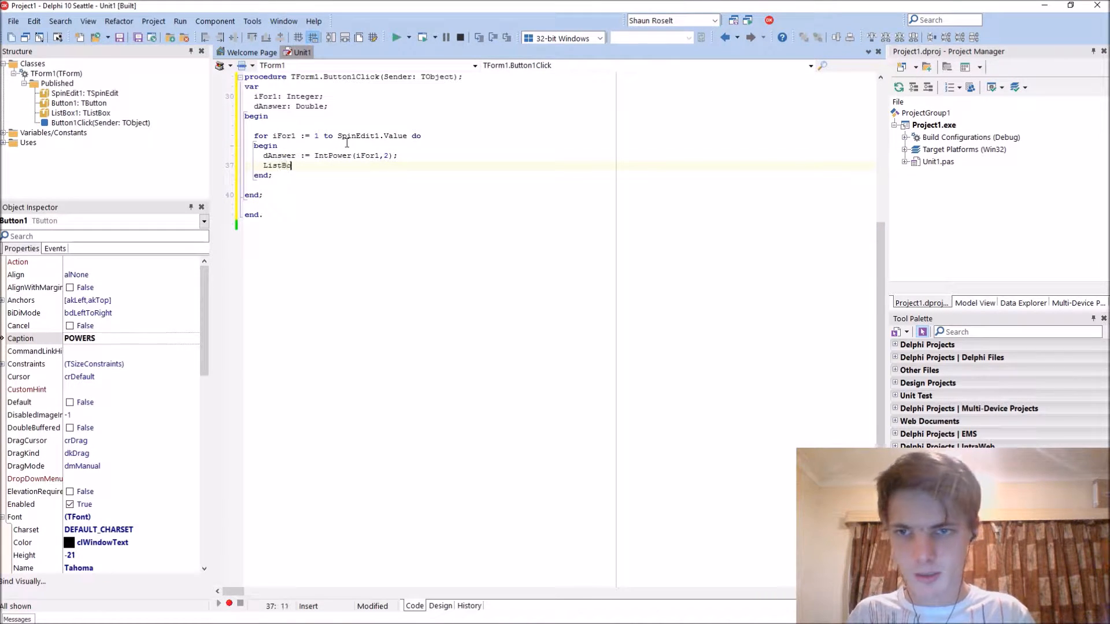
pyautogui.write('x1.it')
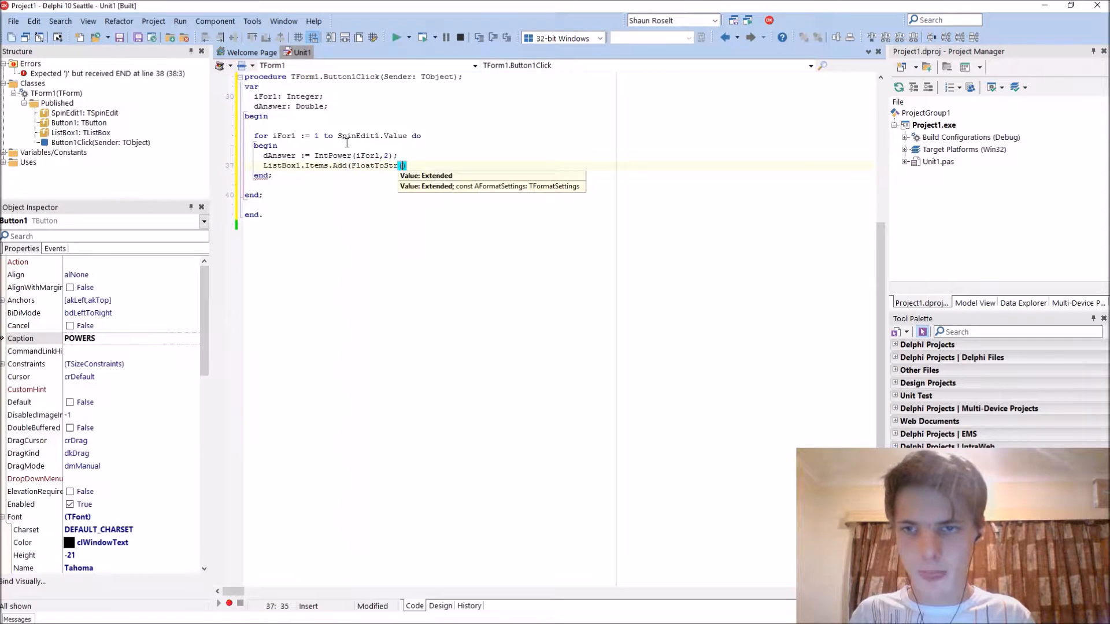
pyautogui.write('dAnswer')
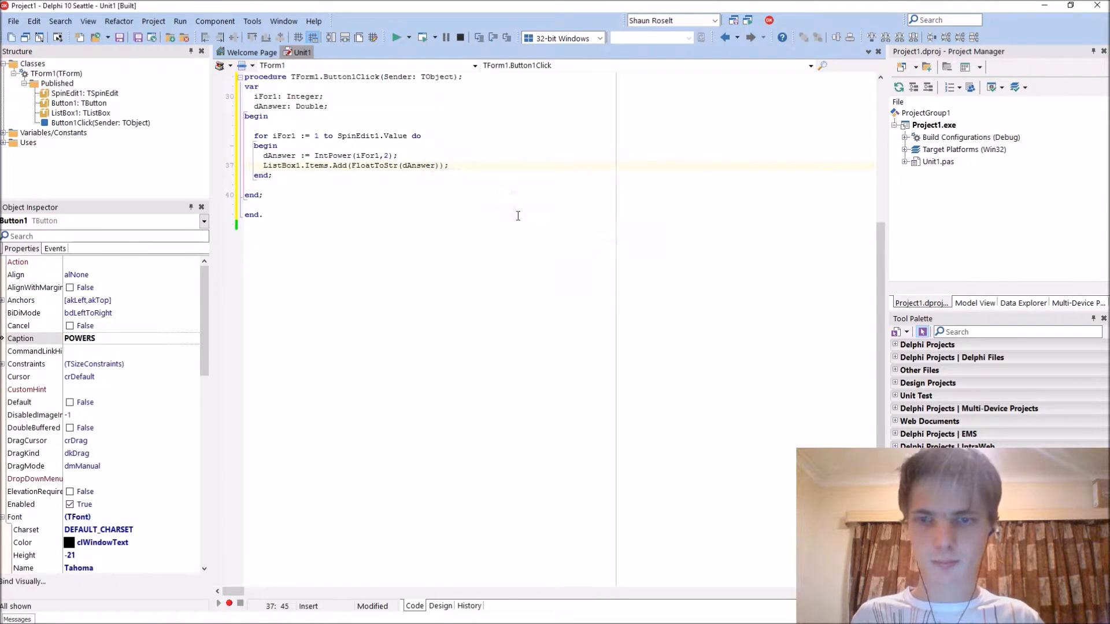
pyautogui.click(397, 38)
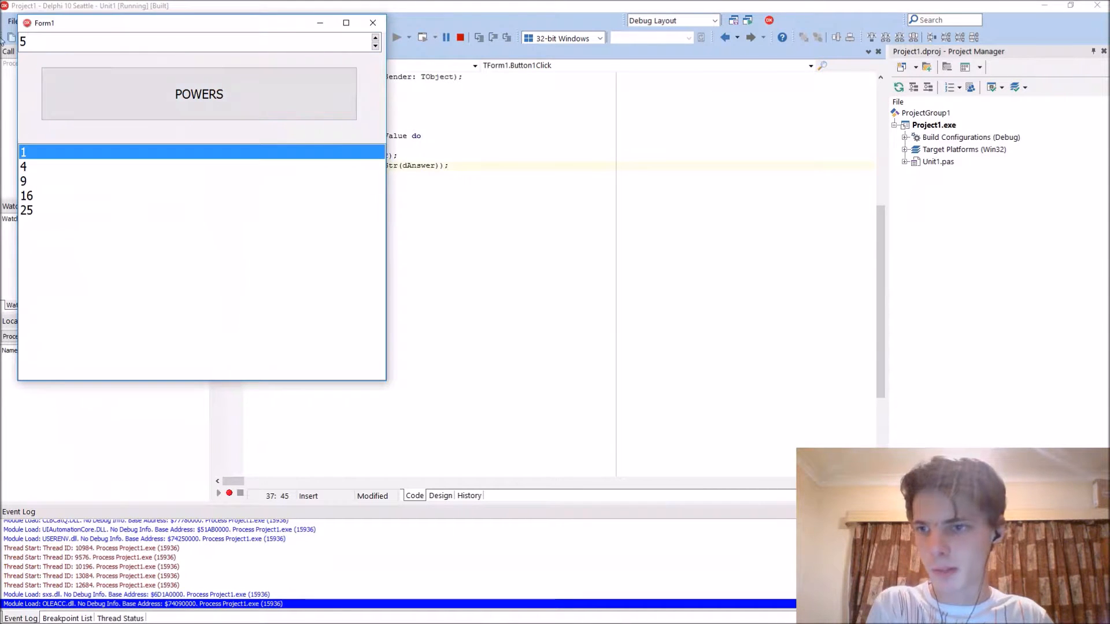
pyautogui.click(23, 181)
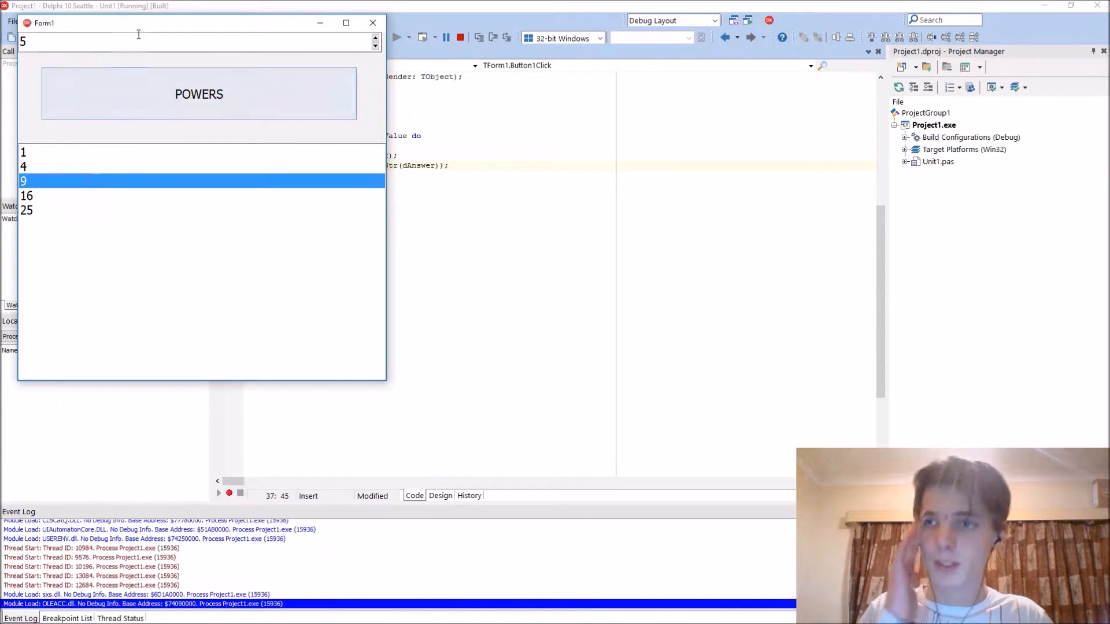
pyautogui.write('20')
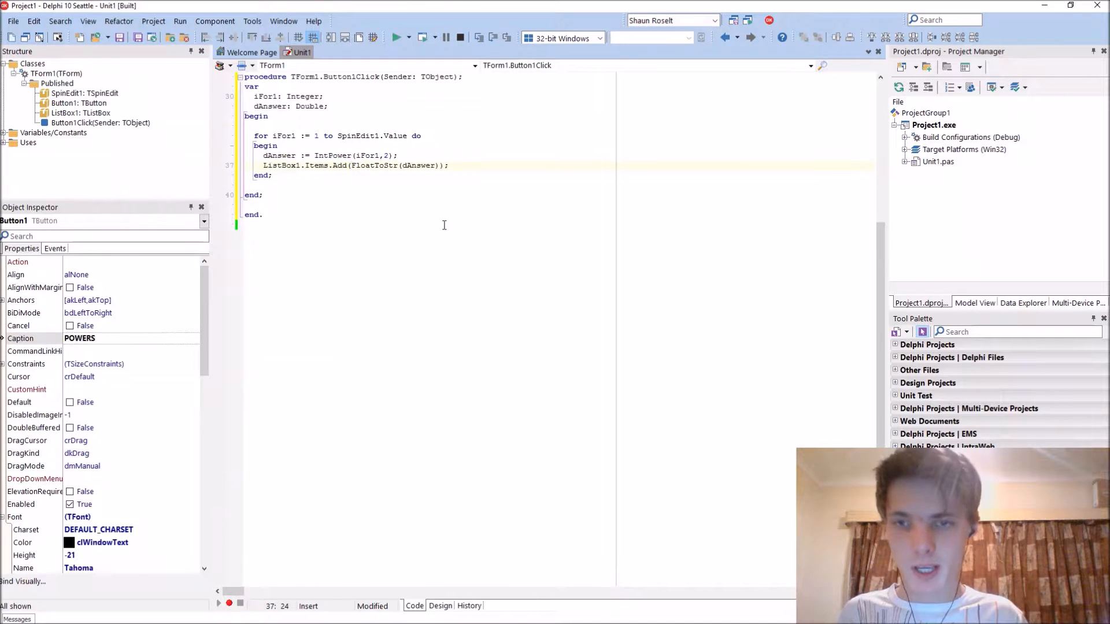
# - Format each list line as iFor1 '*' iFor1 '=' answer, then run the program
pyautogui.write('Float(iFor1) +')
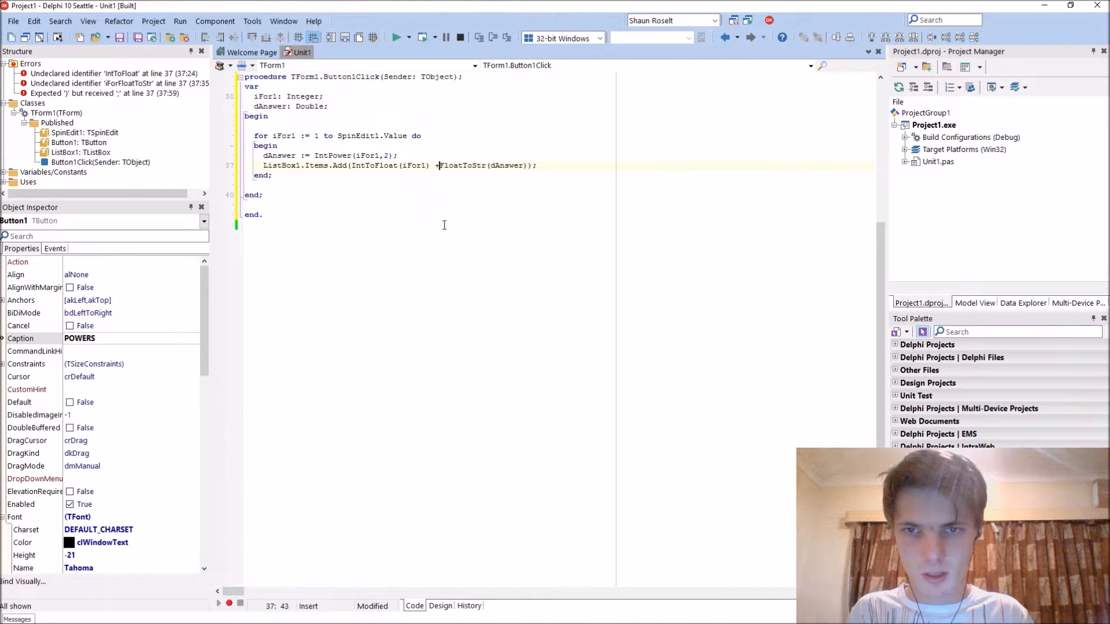
pyautogui.write("'")
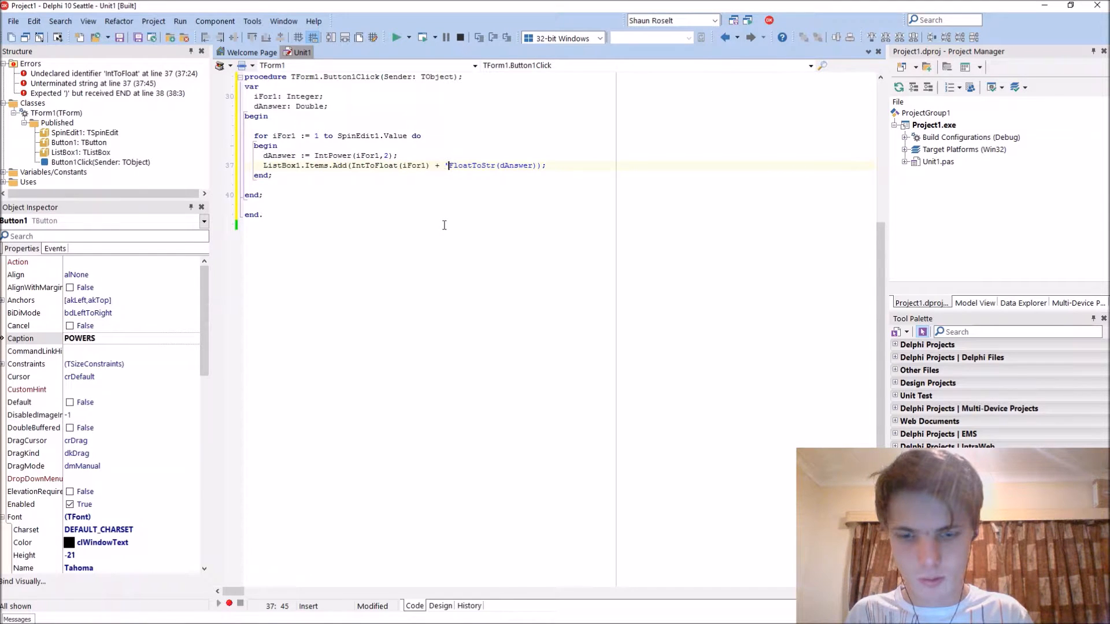
pyautogui.write('*')
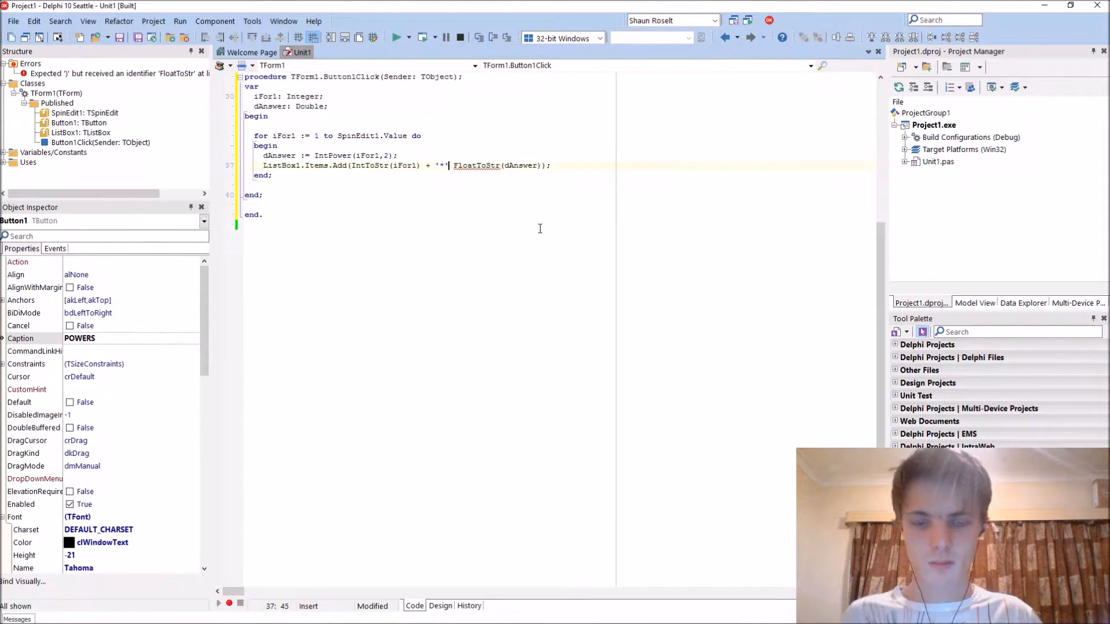
pyautogui.write('+ IntToStr(iFor1)')
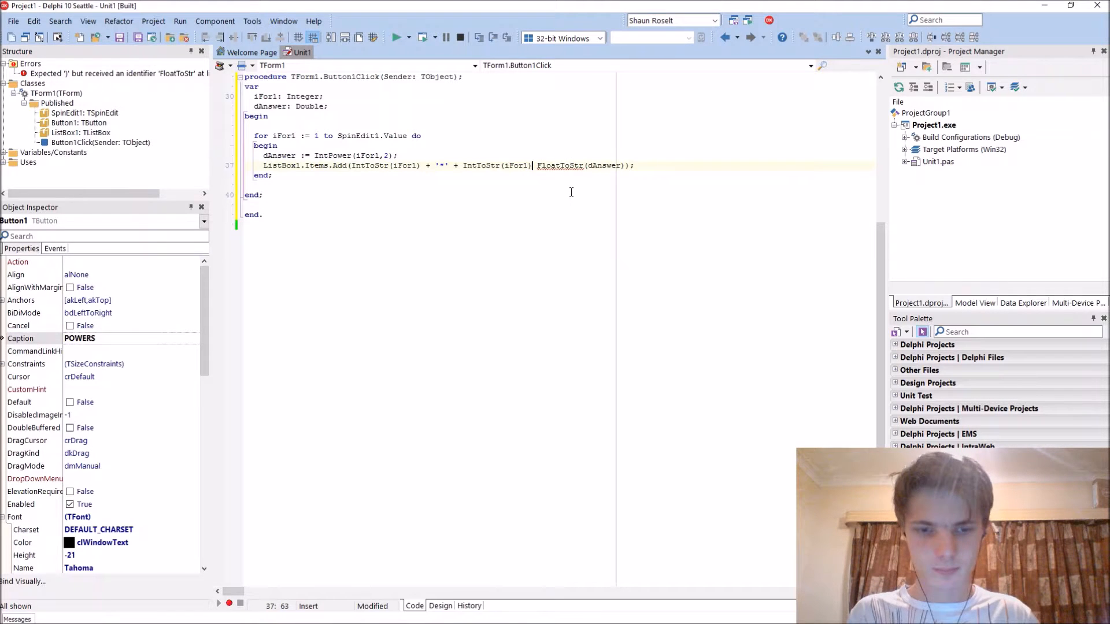
pyautogui.write("+ '='")
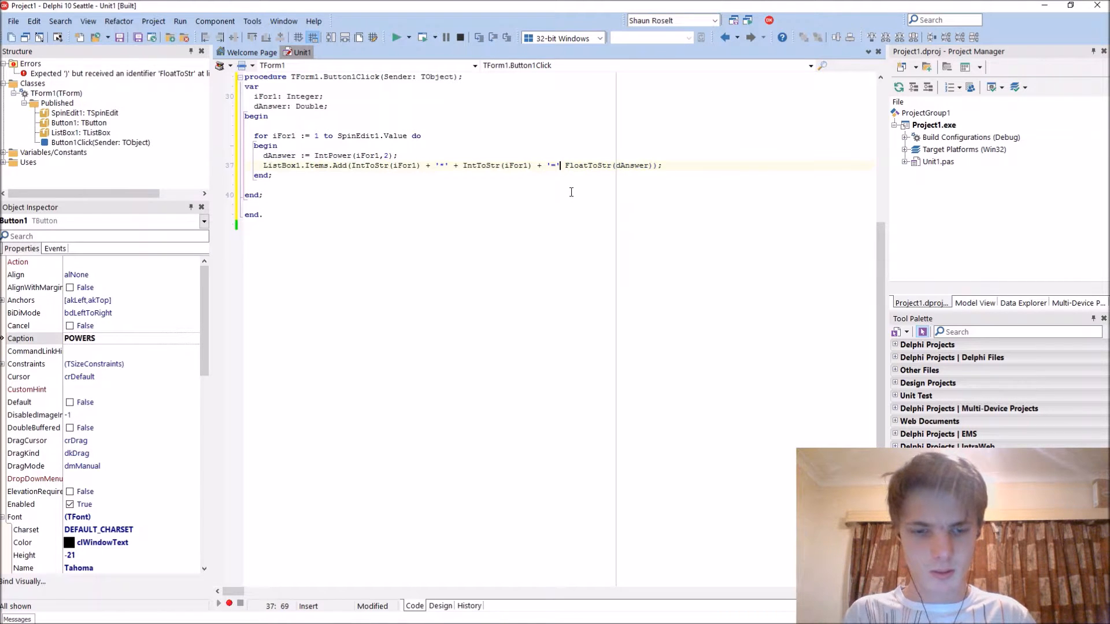
pyautogui.click(412, 37)
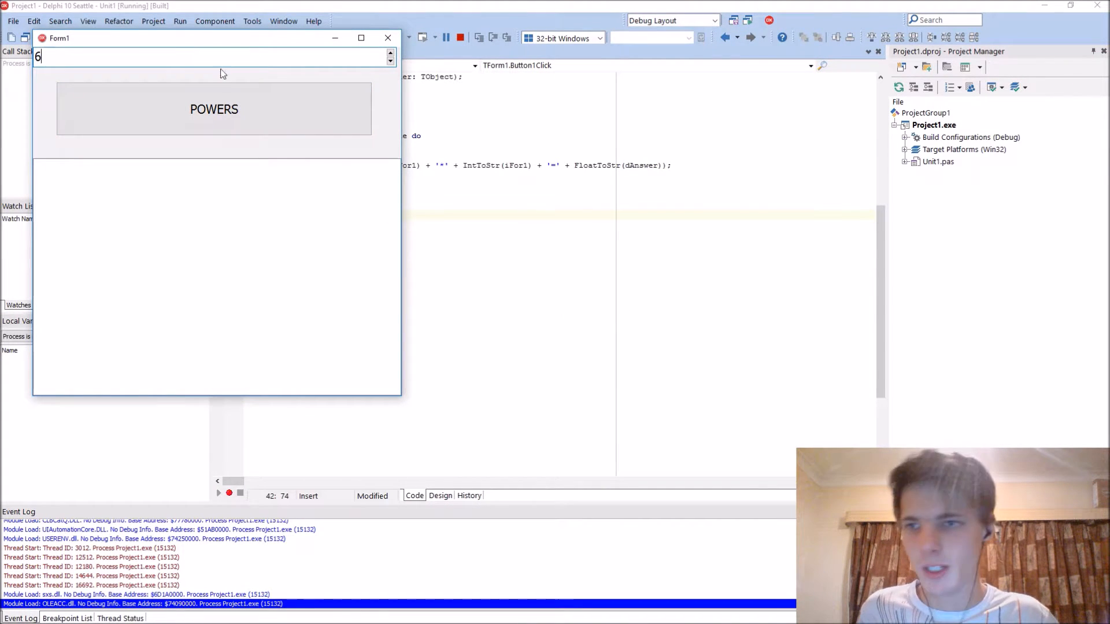
# - Generate squares up to 6 (1*1=1 to 6*6=36), then close the form
pyautogui.click(213, 110)
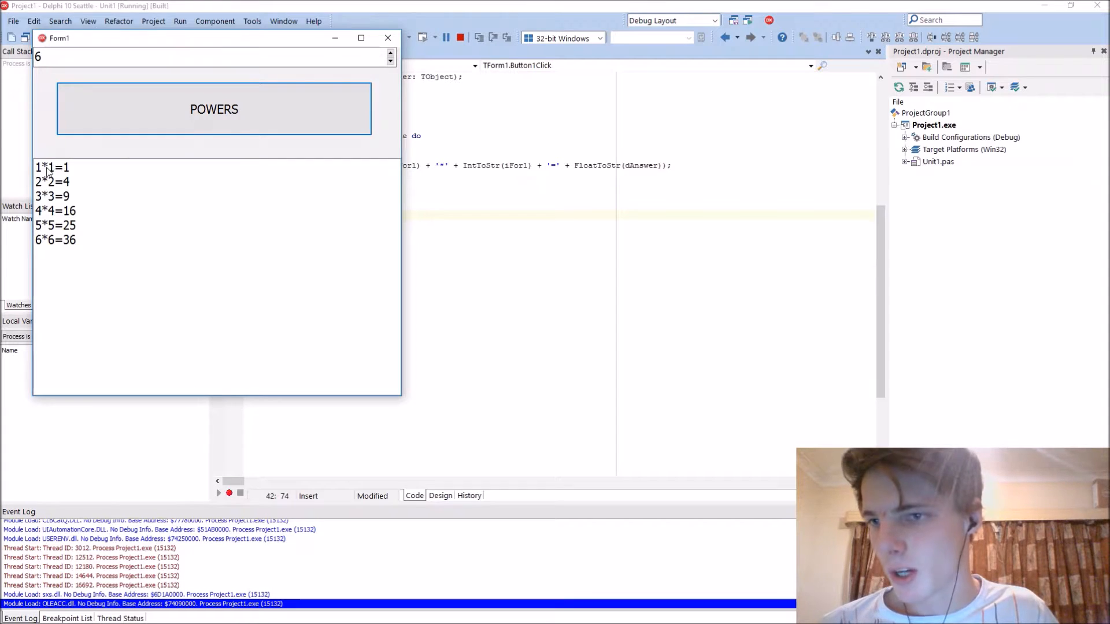
pyautogui.click(51, 182)
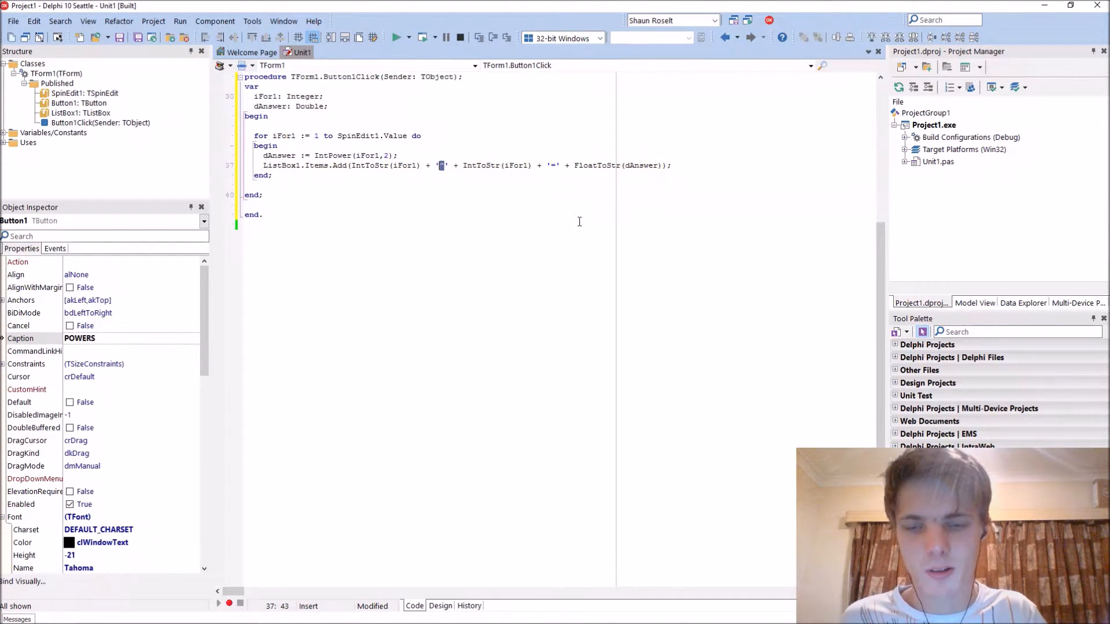
pyautogui.moveTo(498, 240)
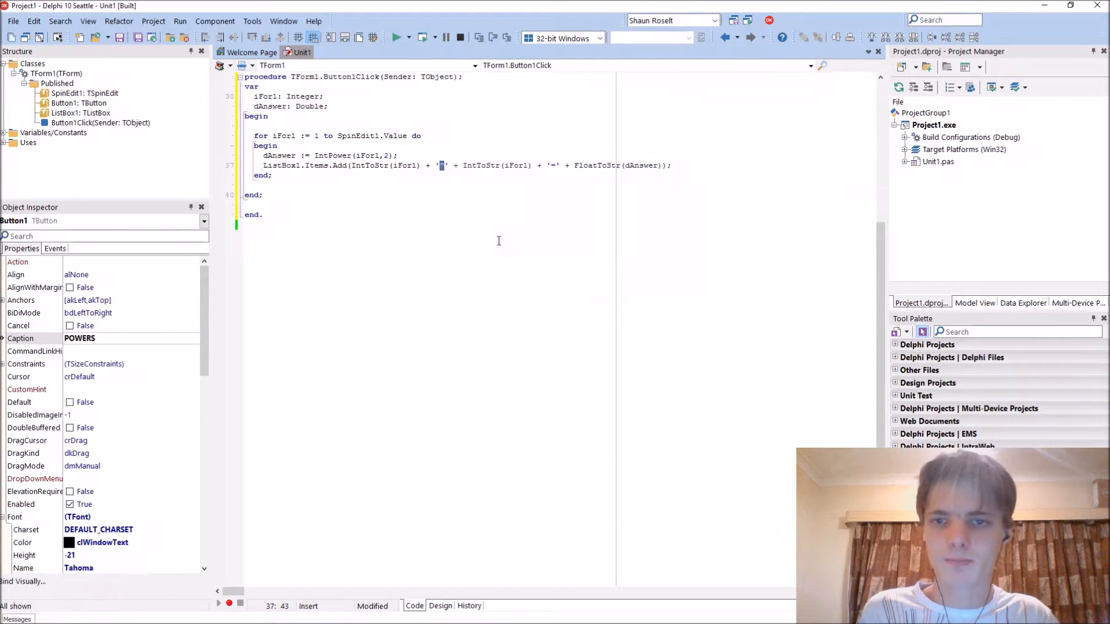
# - Run with the '^' separator, list 1^1=1 to 10^10=100, then close the form
pyautogui.click(397, 37)
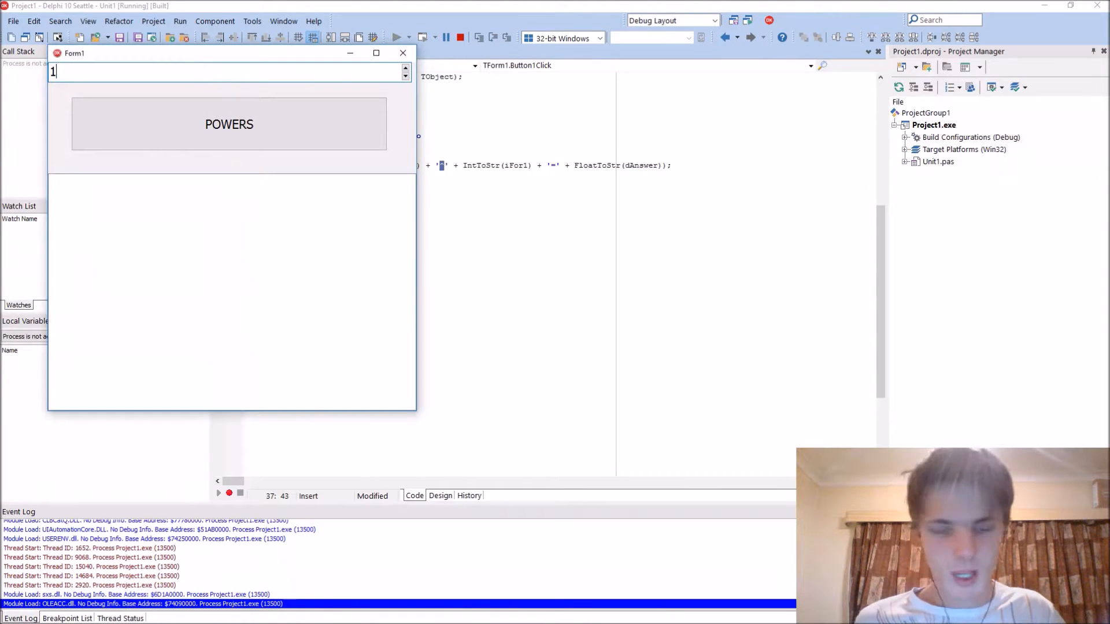
pyautogui.click(229, 124)
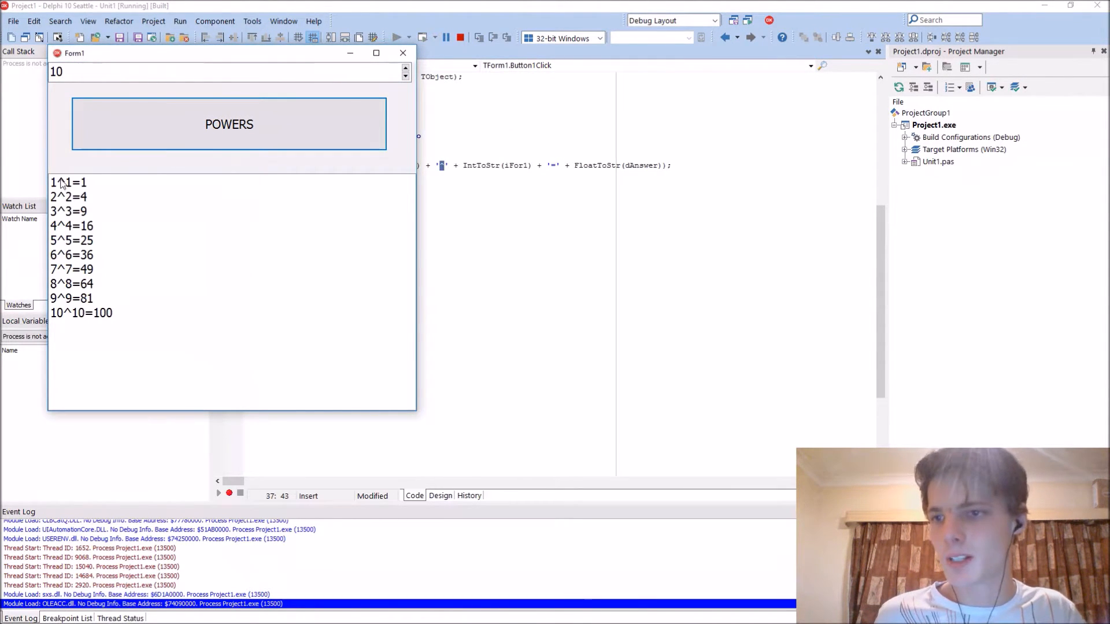
pyautogui.click(81, 312)
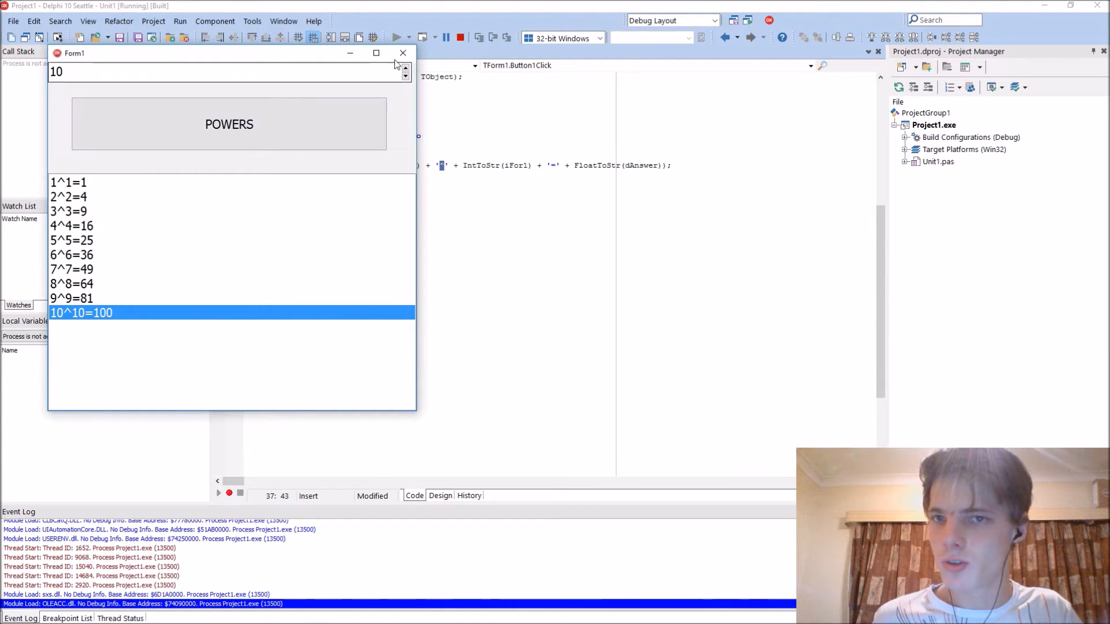
pyautogui.click(403, 53)
pyautogui.write('2')
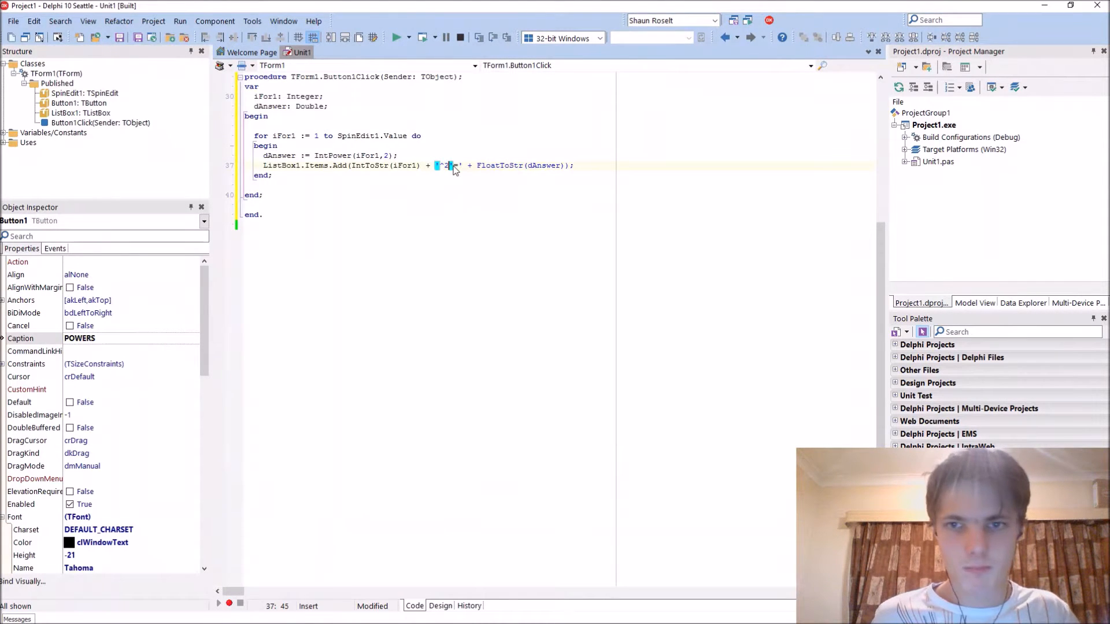
# - Fix the '^2=' compile error, run with 10 to list 1^2=1 through 10^2=100, and close
pyautogui.click(397, 37)
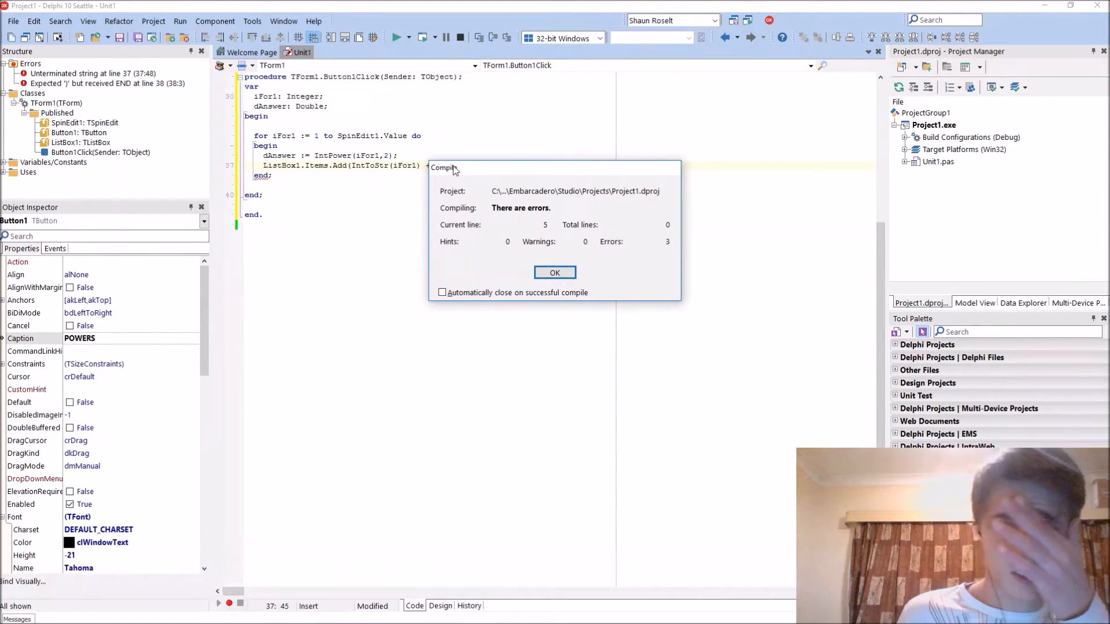
pyautogui.click(555, 273)
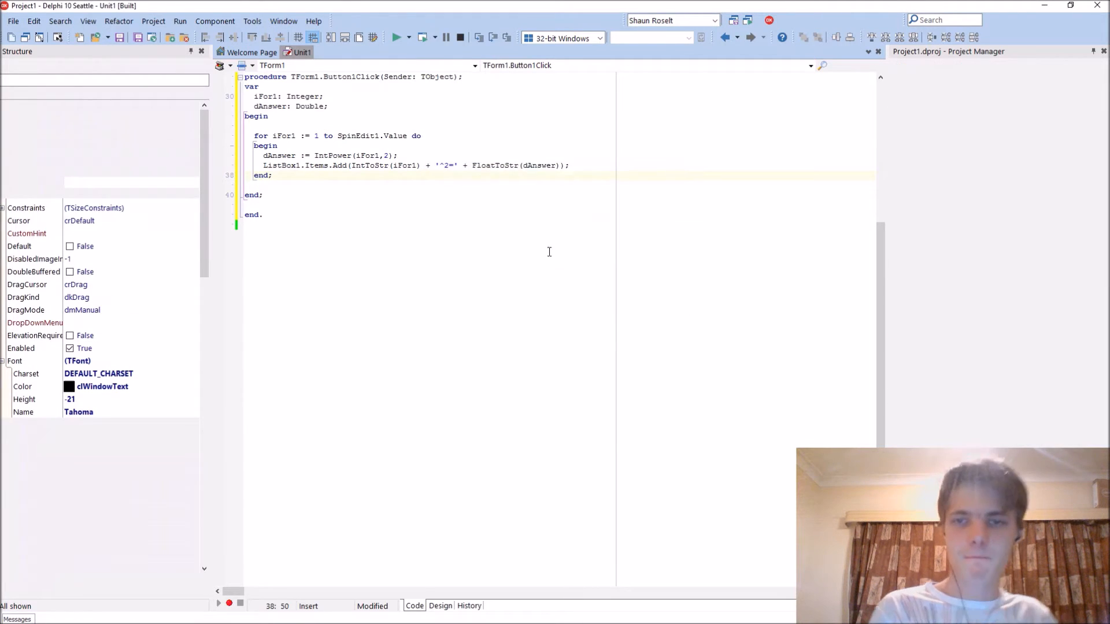
pyautogui.click(397, 38)
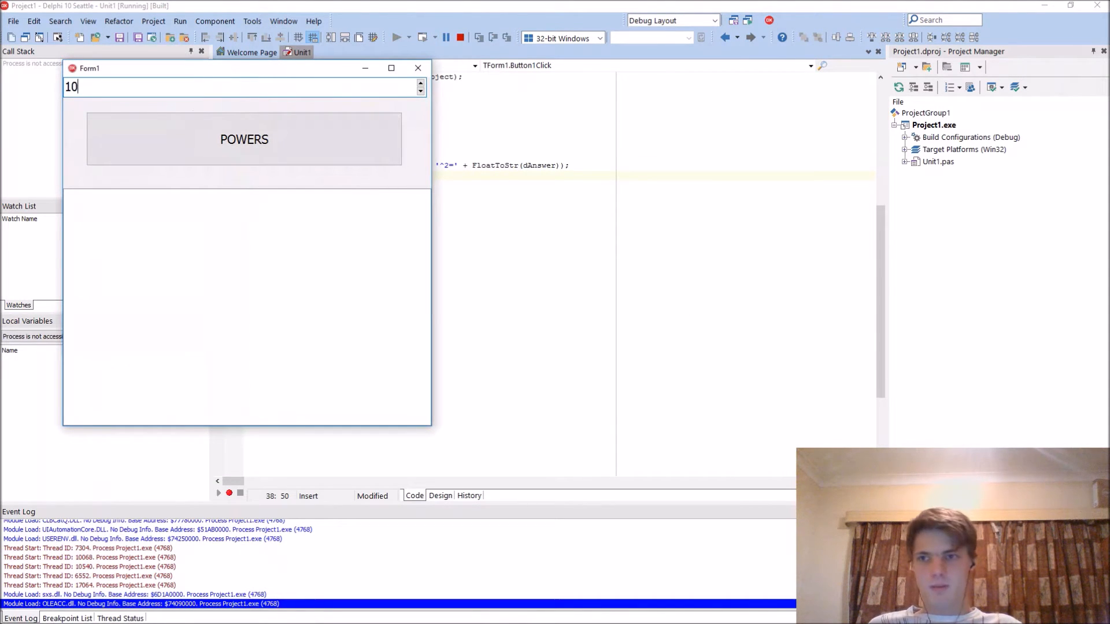
pyautogui.click(244, 138)
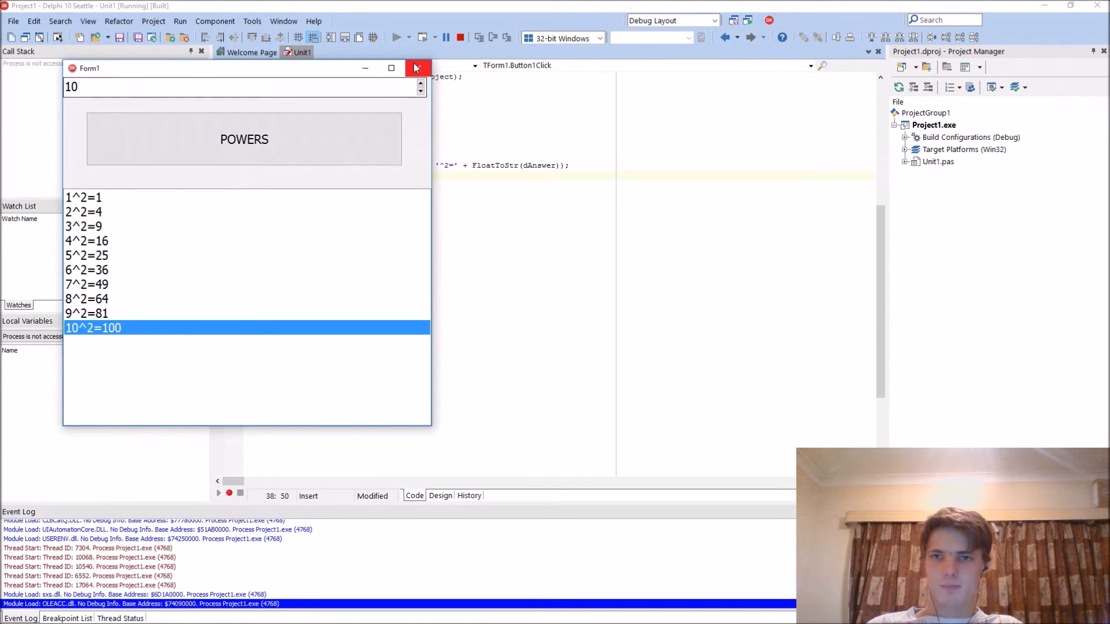
pyautogui.click(417, 68)
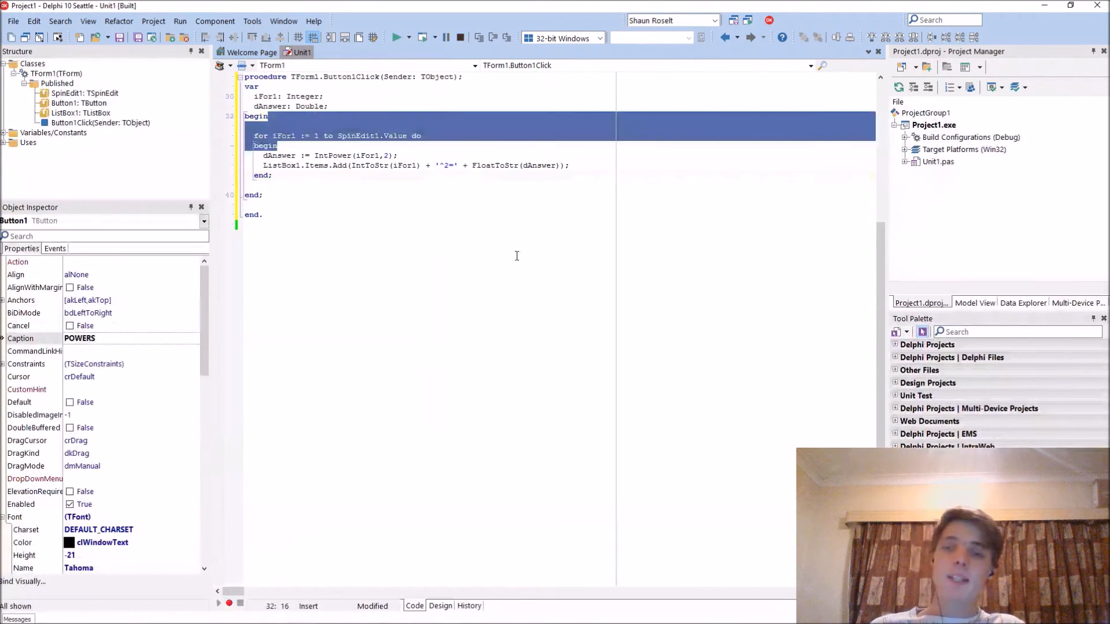
pyautogui.click(382, 225)
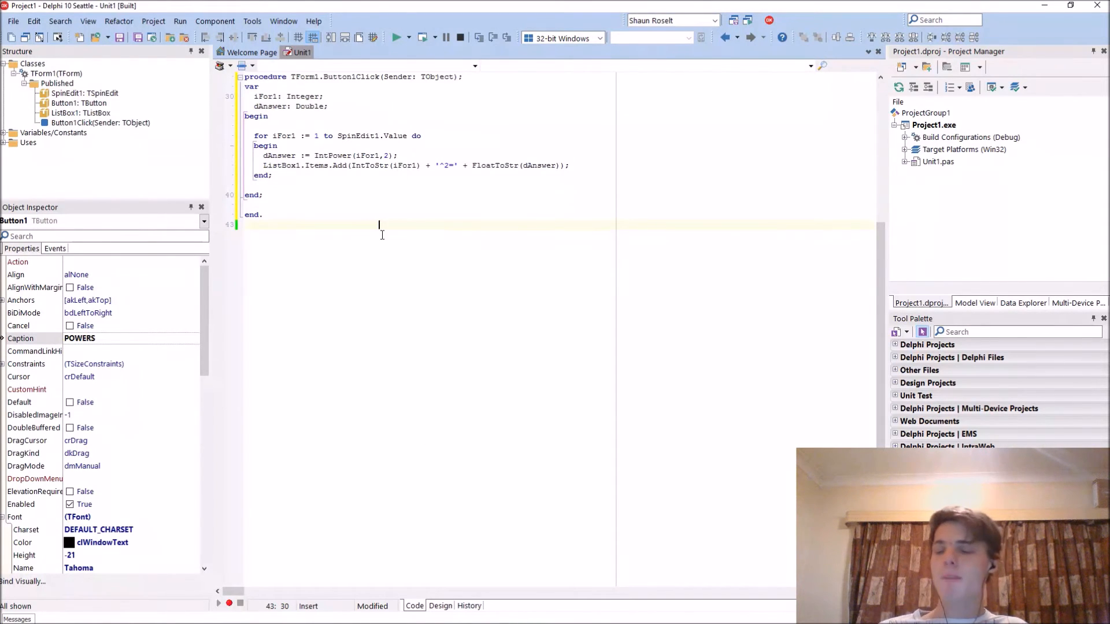